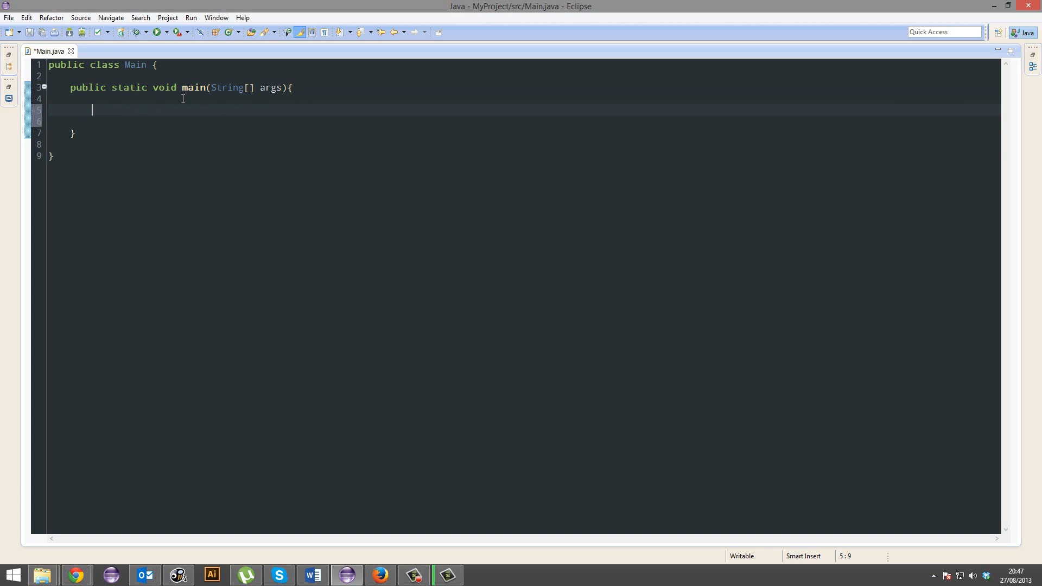
# Step: Save Main.java and declare Scanner s = new Scanner(System.in); inside main
pyautogui.press('ctrl+s')
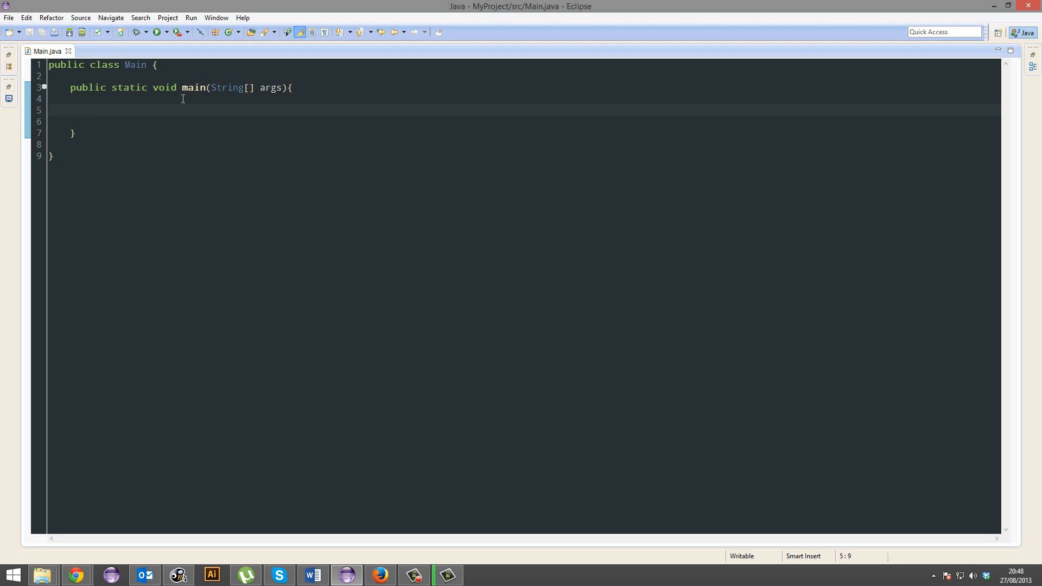
pyautogui.write('Sca')
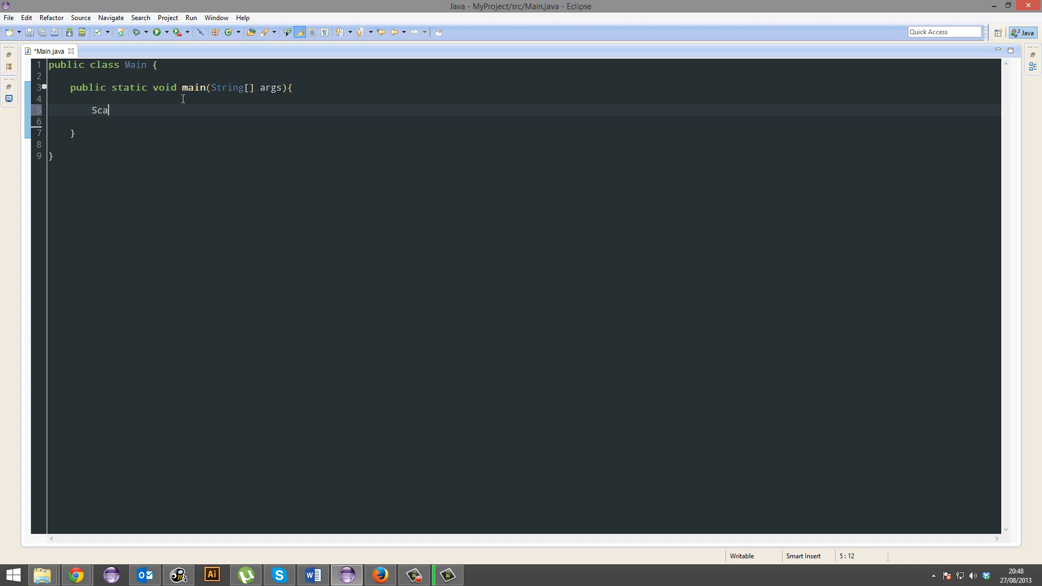
pyautogui.write('nner')
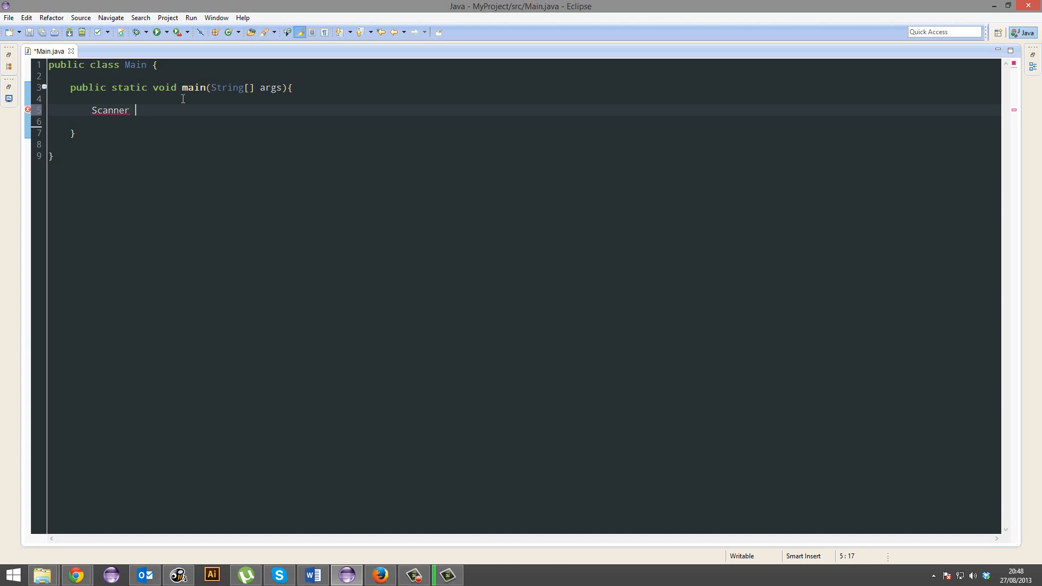
pyautogui.write('s')
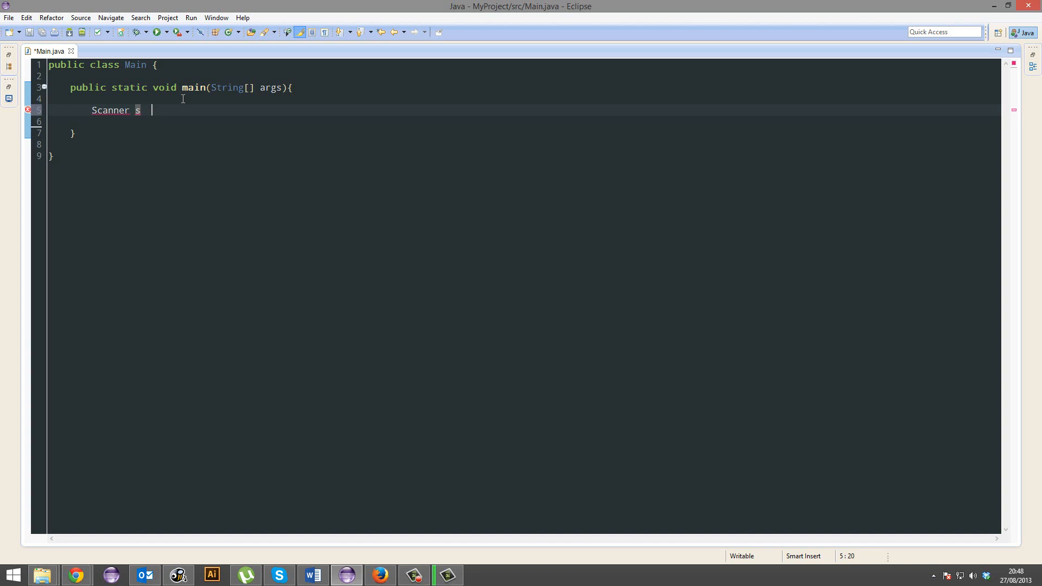
pyautogui.write('= n')
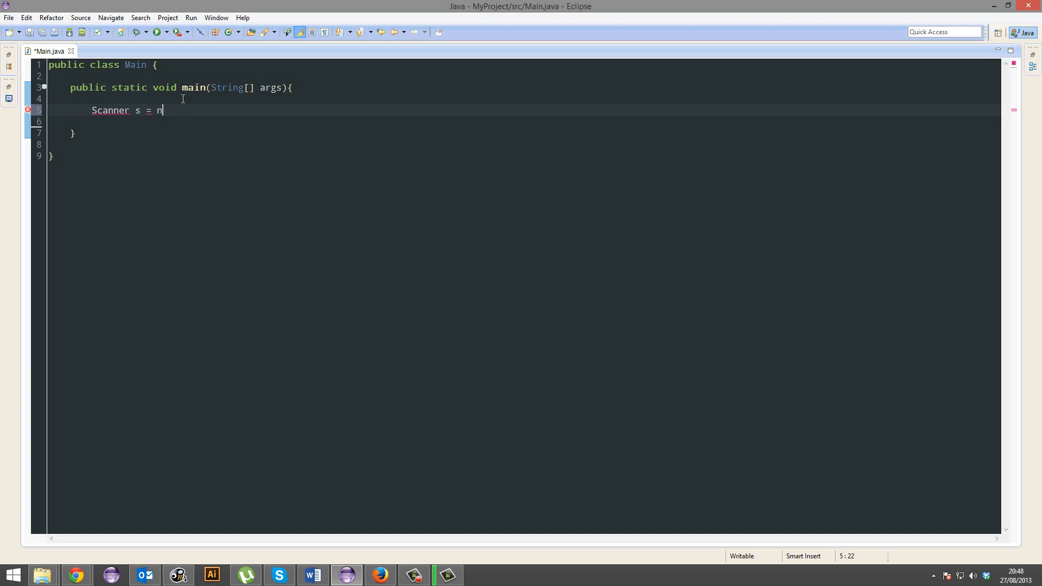
pyautogui.write('ew Scanner();')
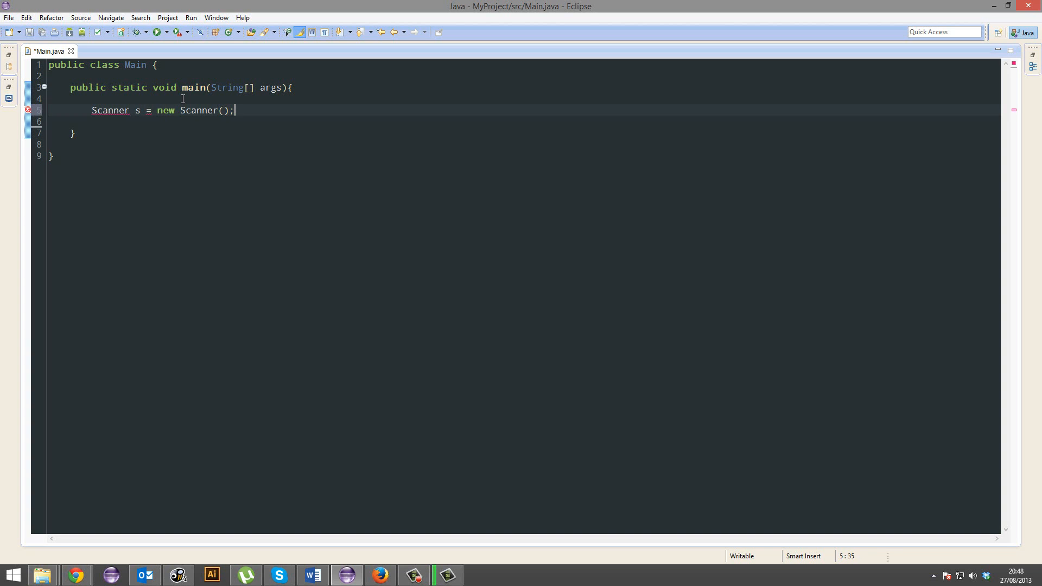
pyautogui.write('System.in')
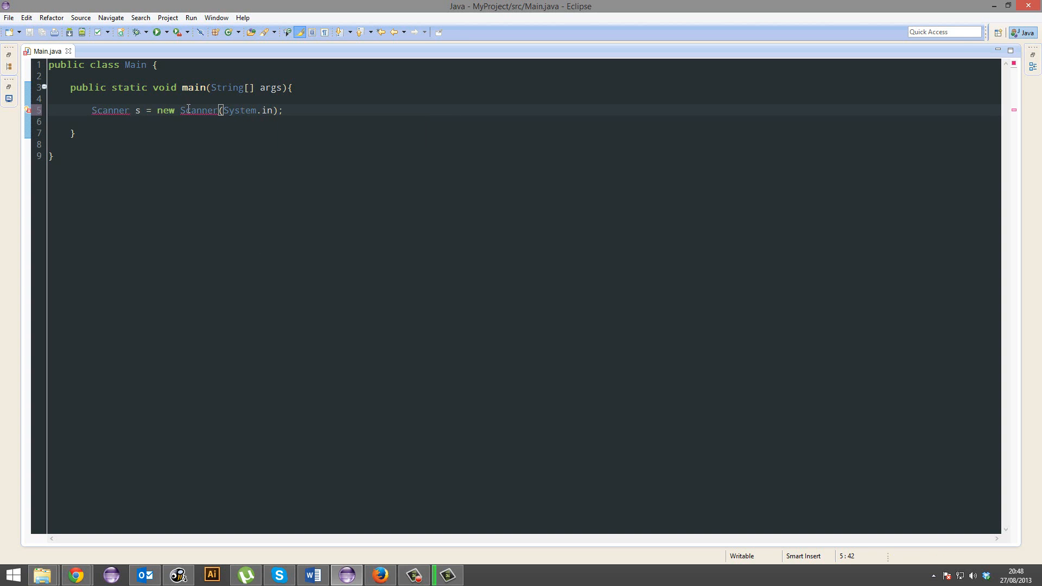
# Step: Import java.util.Scanner through the quick fix, then place the cursor at the end of line 7
pyautogui.click(38, 110)
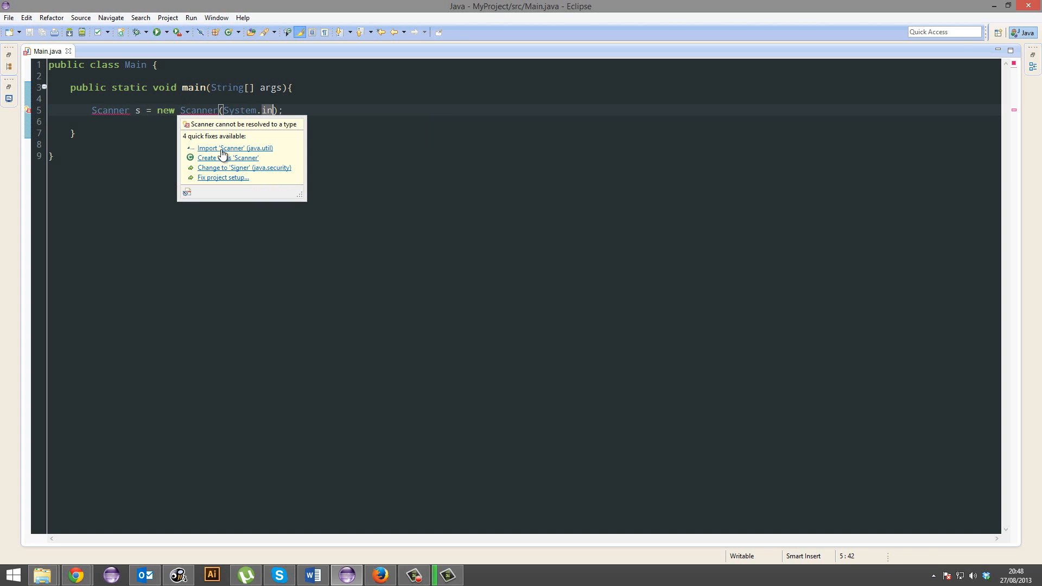
pyautogui.click(234, 147)
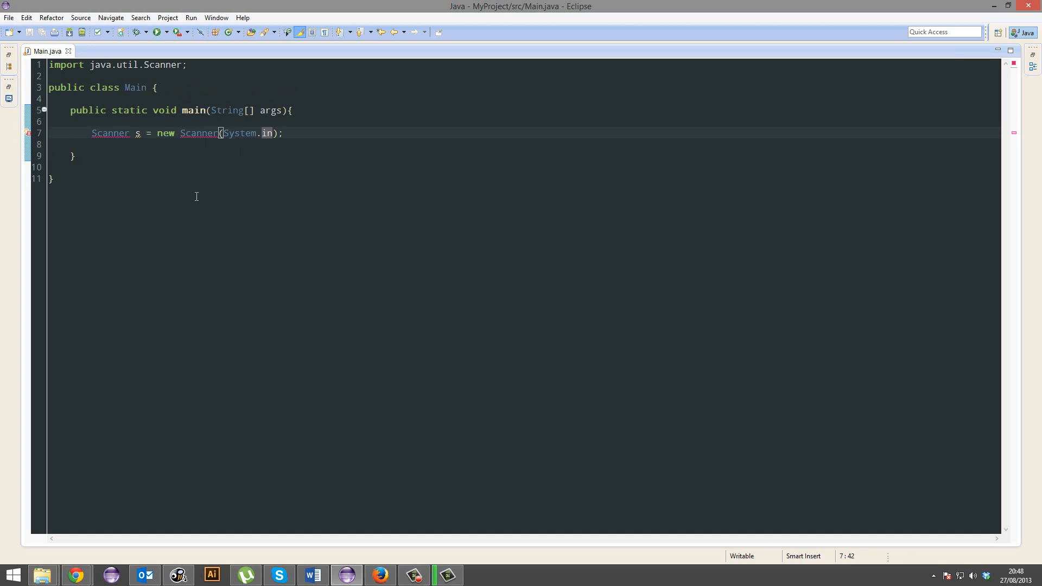
pyautogui.click(53, 179)
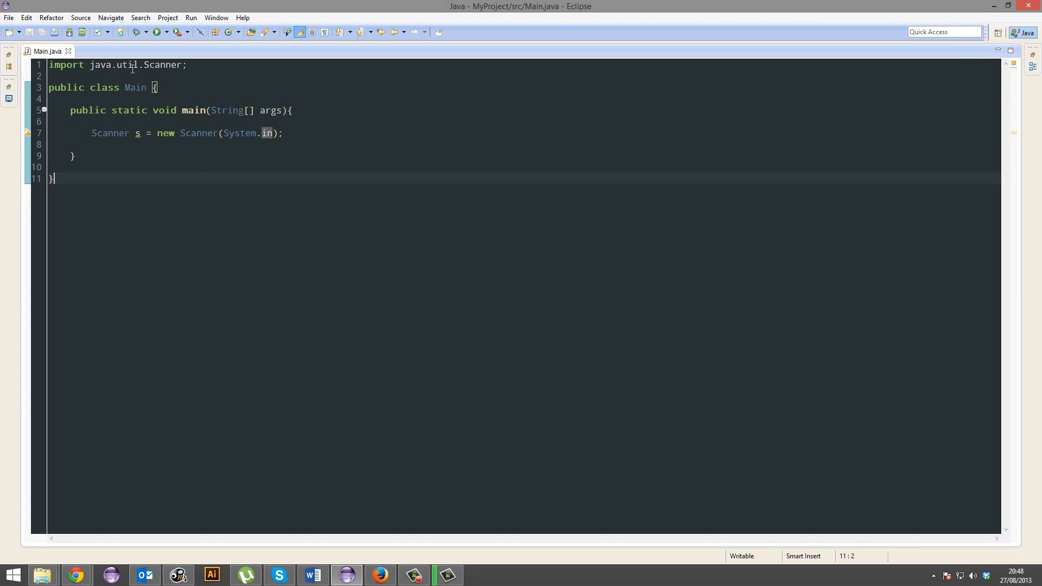
pyautogui.moveTo(95, 66)
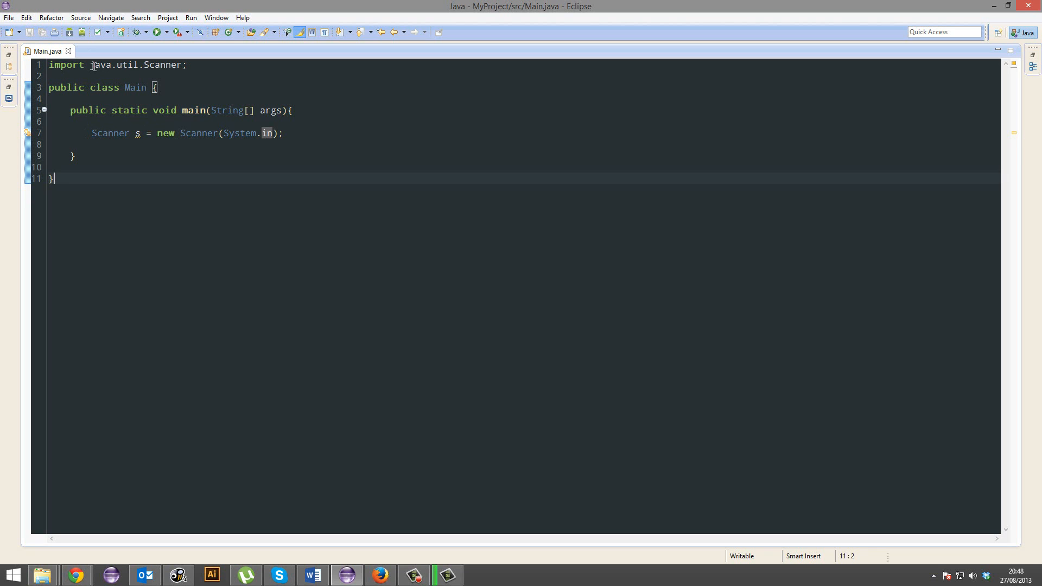
pyautogui.moveTo(99, 64)
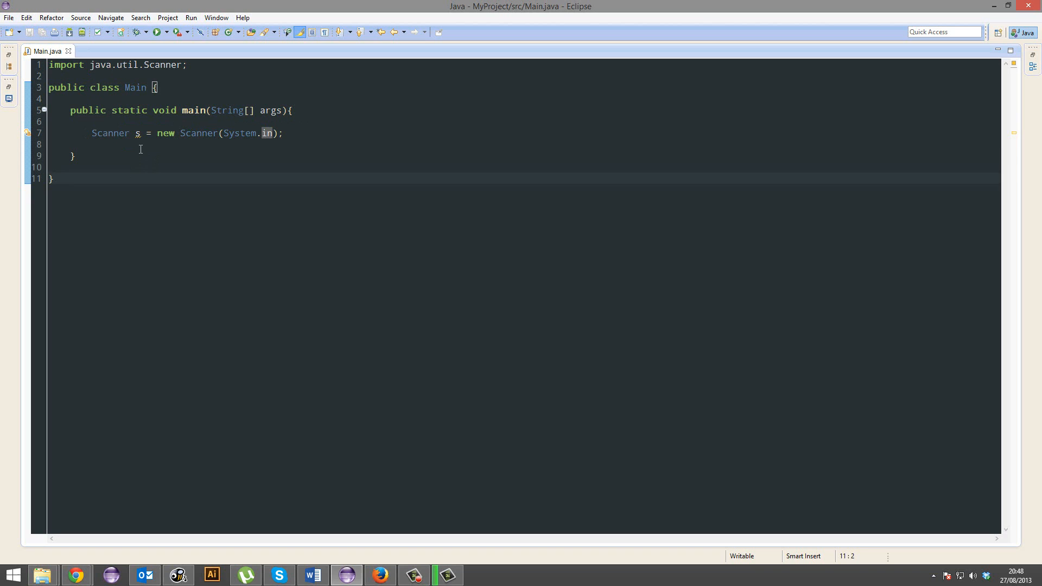
pyautogui.click(133, 144)
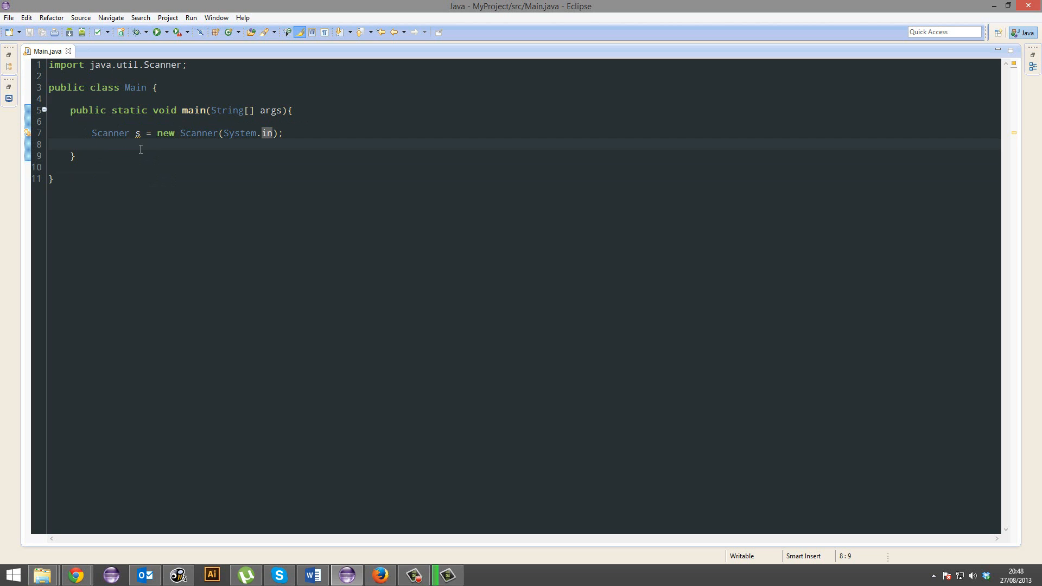
pyautogui.click(92, 144)
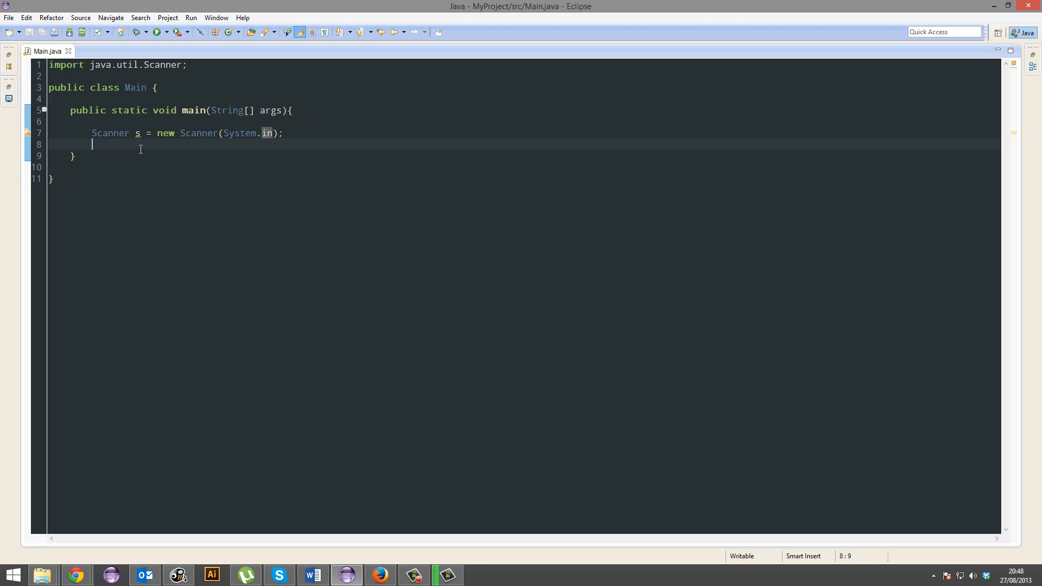
pyautogui.moveTo(121, 133)
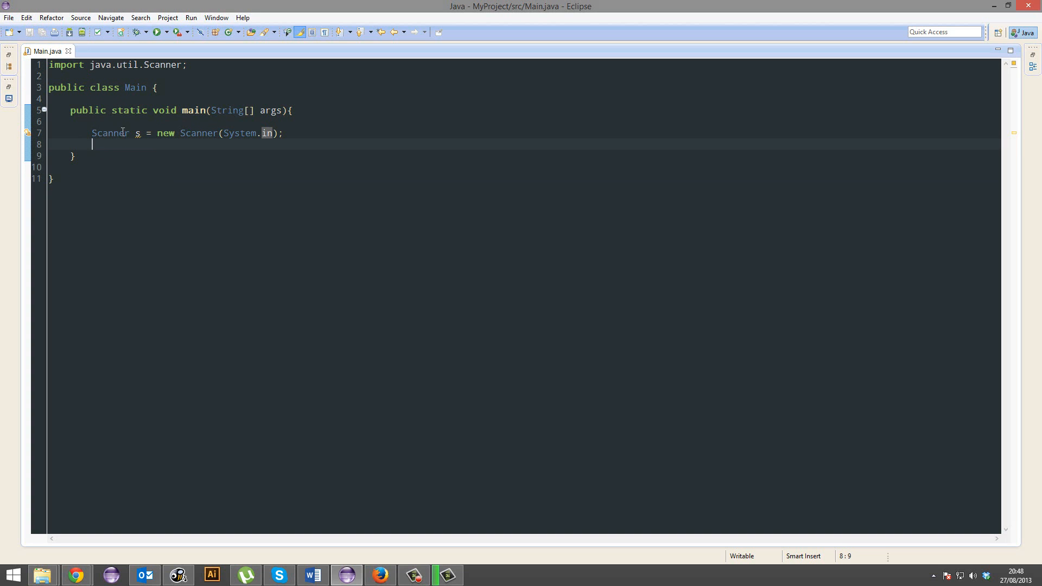
pyautogui.click(310, 133)
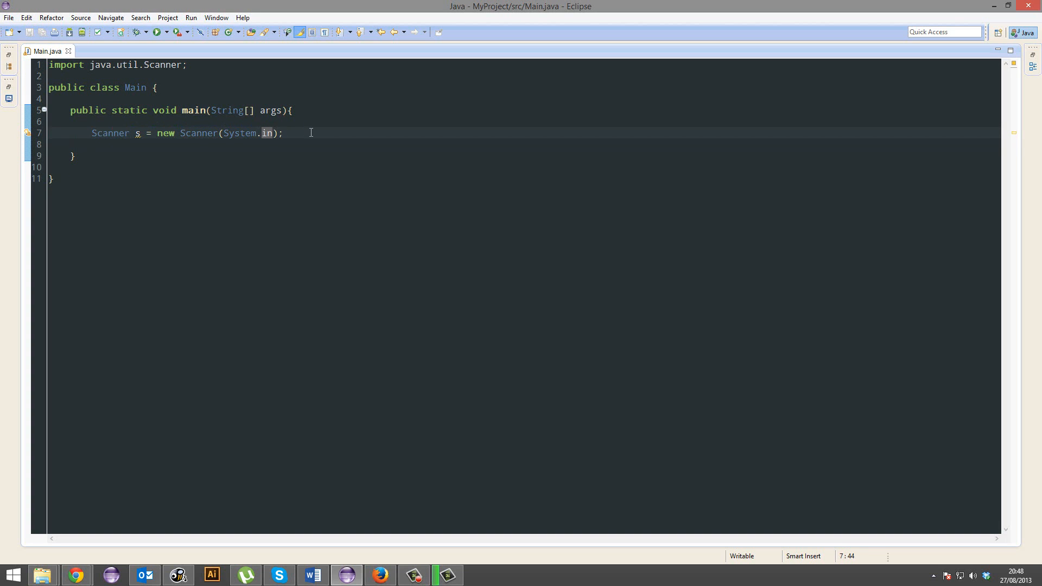
pyautogui.write('String')
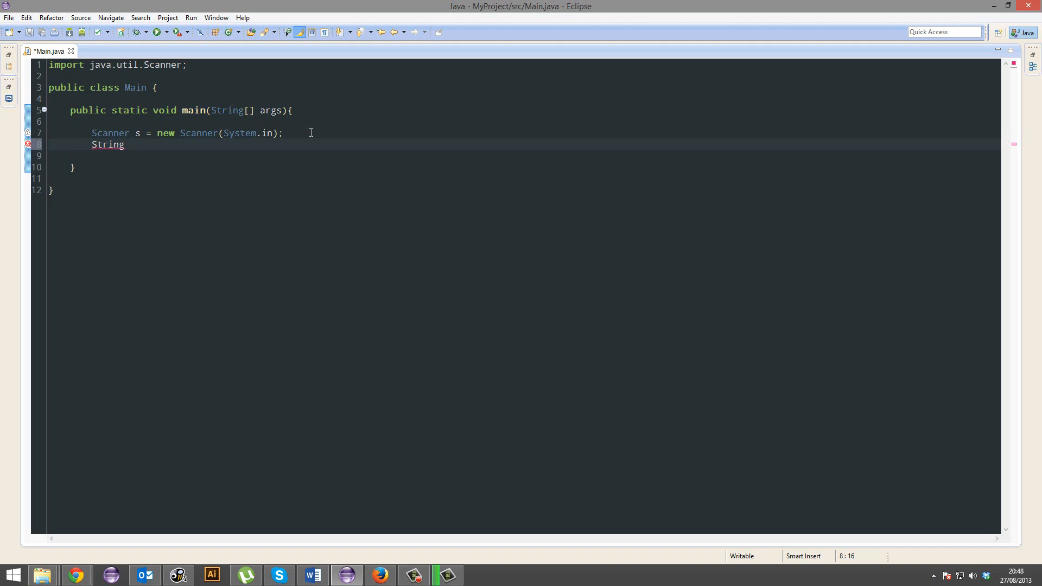
pyautogui.write('awdsa =')
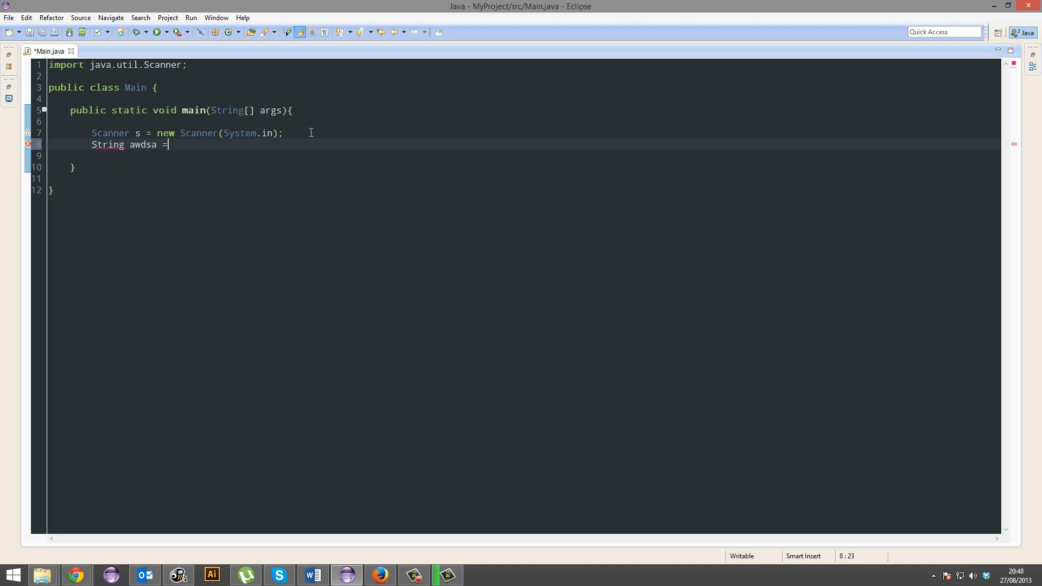
pyautogui.write('"asd"')
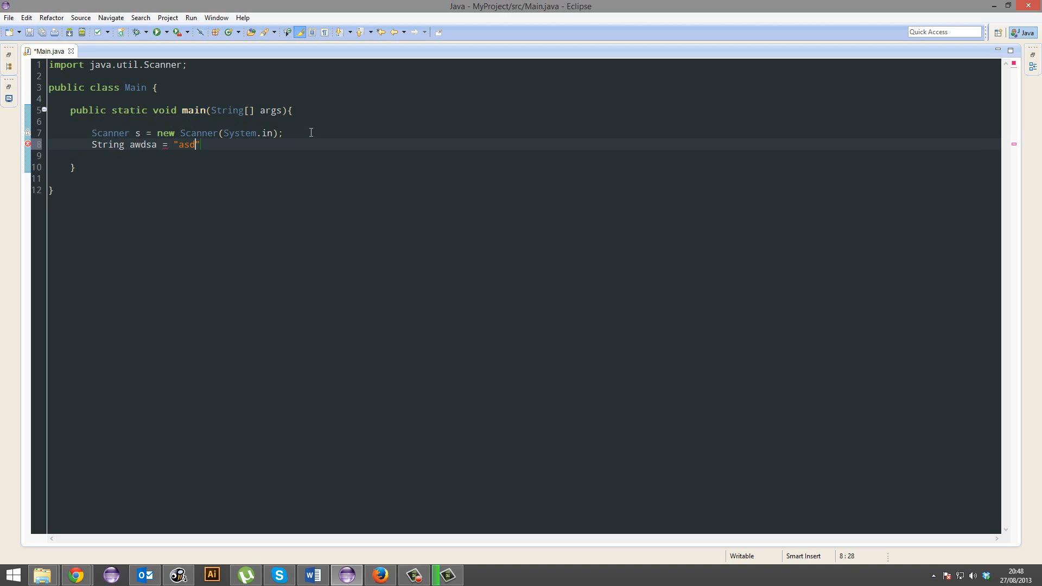
pyautogui.write('as;')
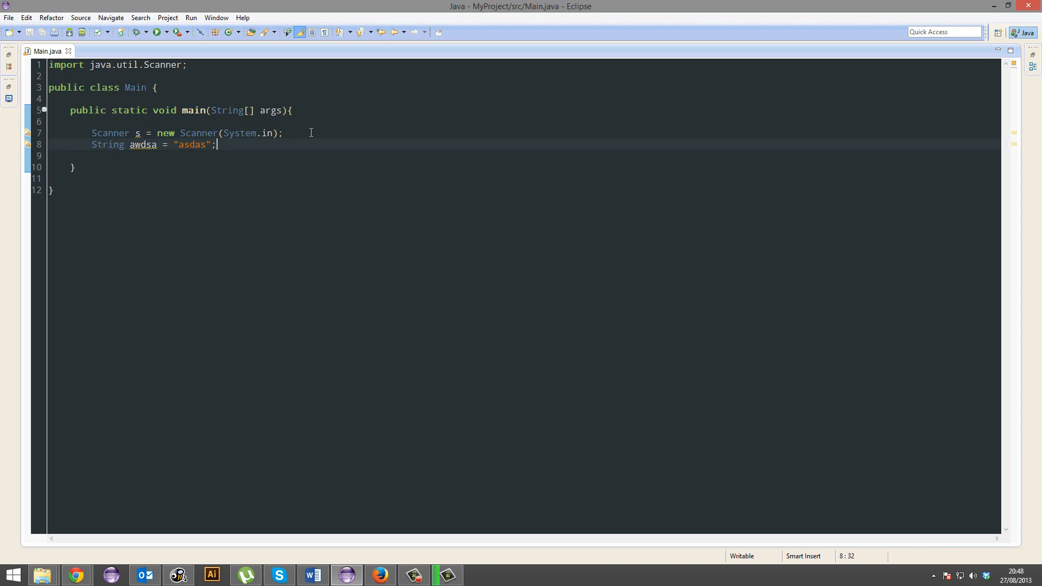
pyautogui.click(263, 133)
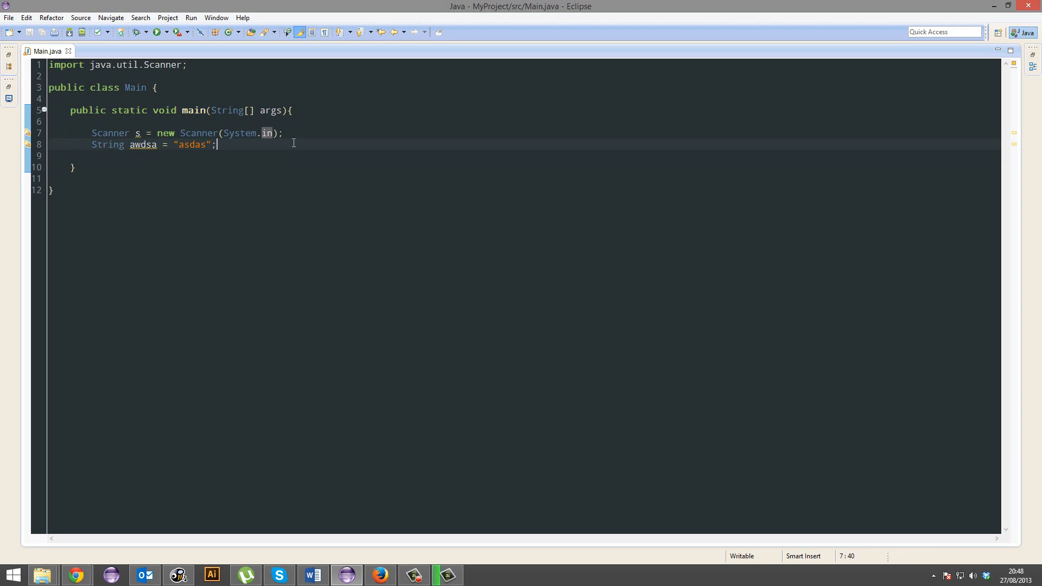
pyautogui.click(319, 133)
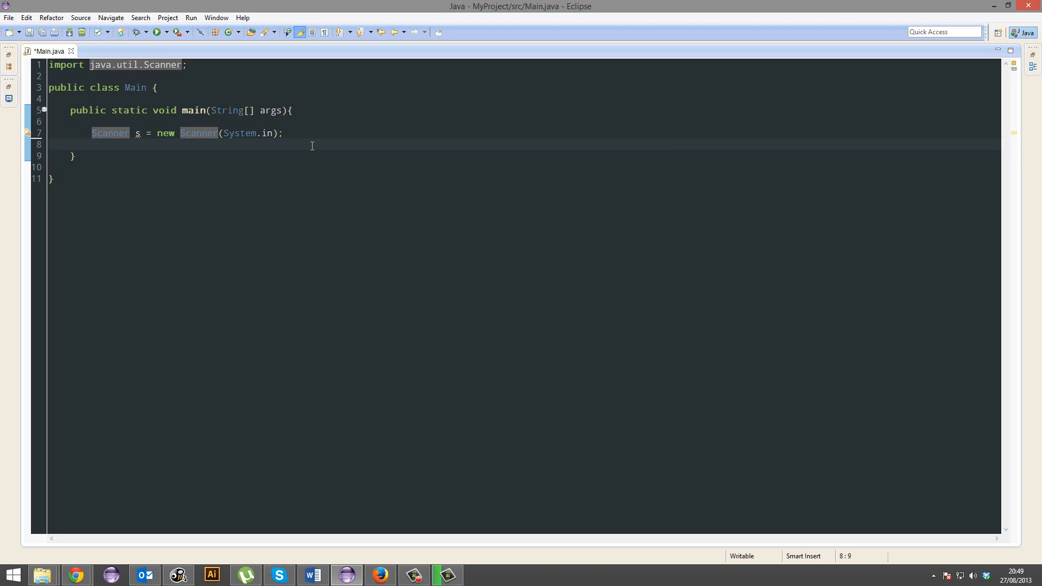
# Step: Add a System.out.println(""); statement on a new line below the Scanner declaration
pyautogui.press('Return')
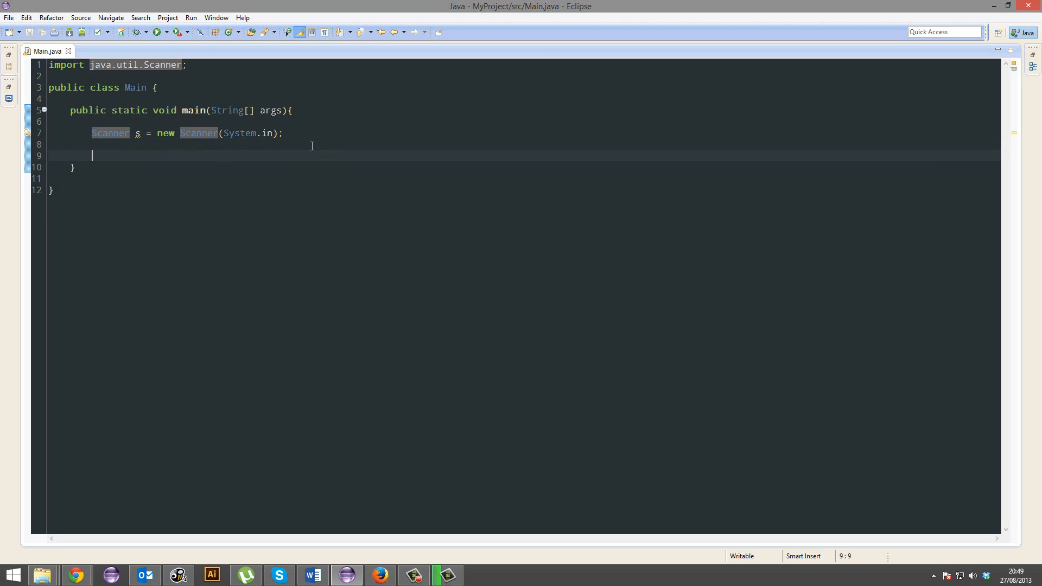
pyautogui.write('System.ou')
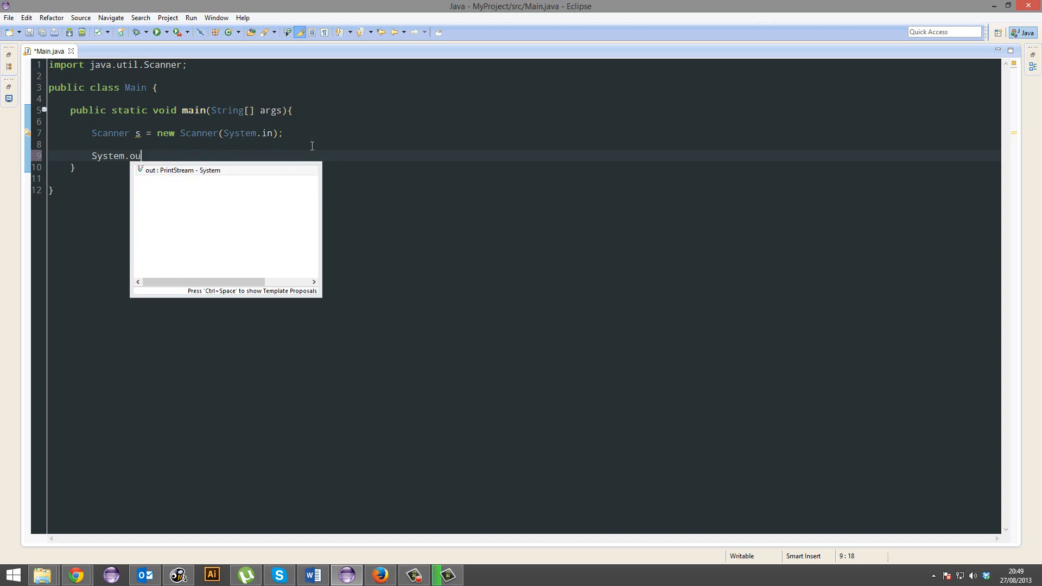
pyautogui.write('t.pr')
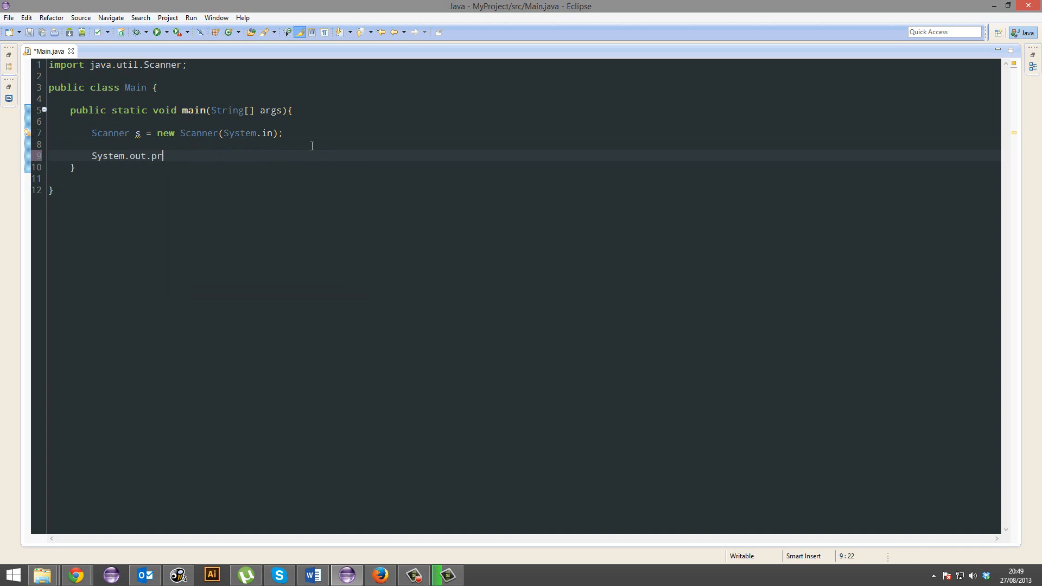
pyautogui.write('intln();')
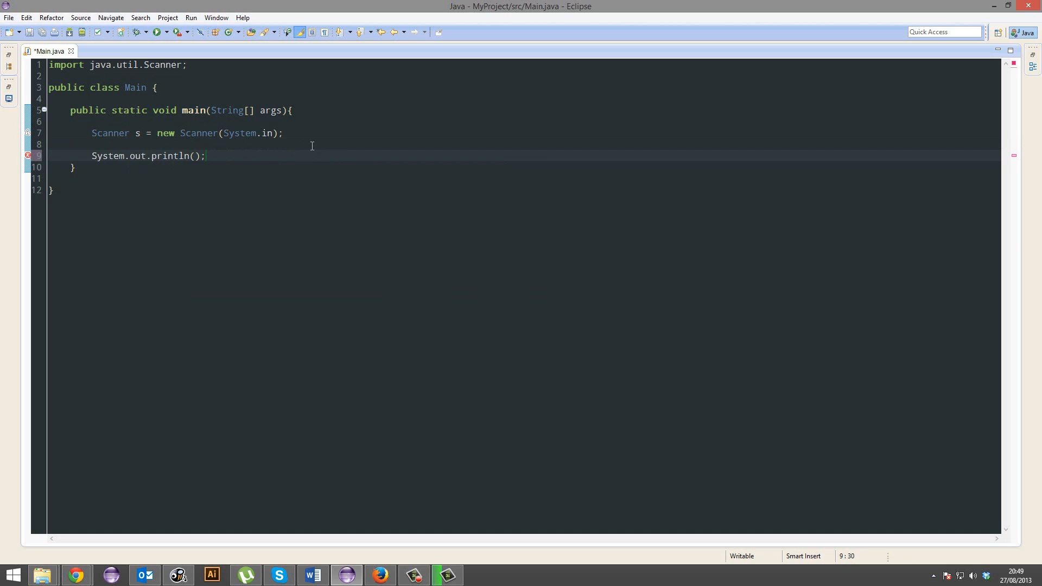
pyautogui.write('"')
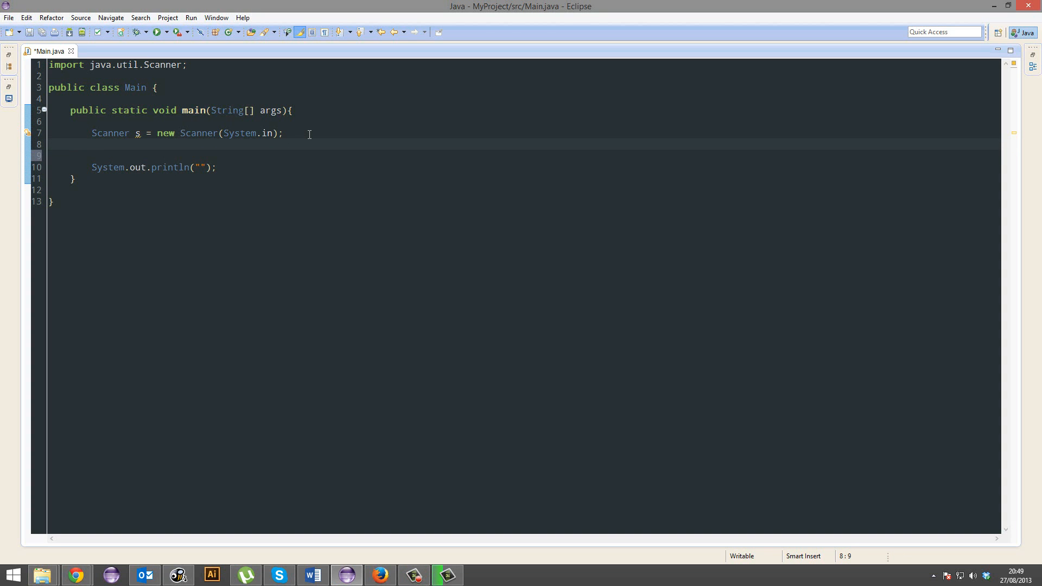
# Step: Declare String input; below the Scanner line and place the cursor inside the println quotes
pyautogui.write('String in')
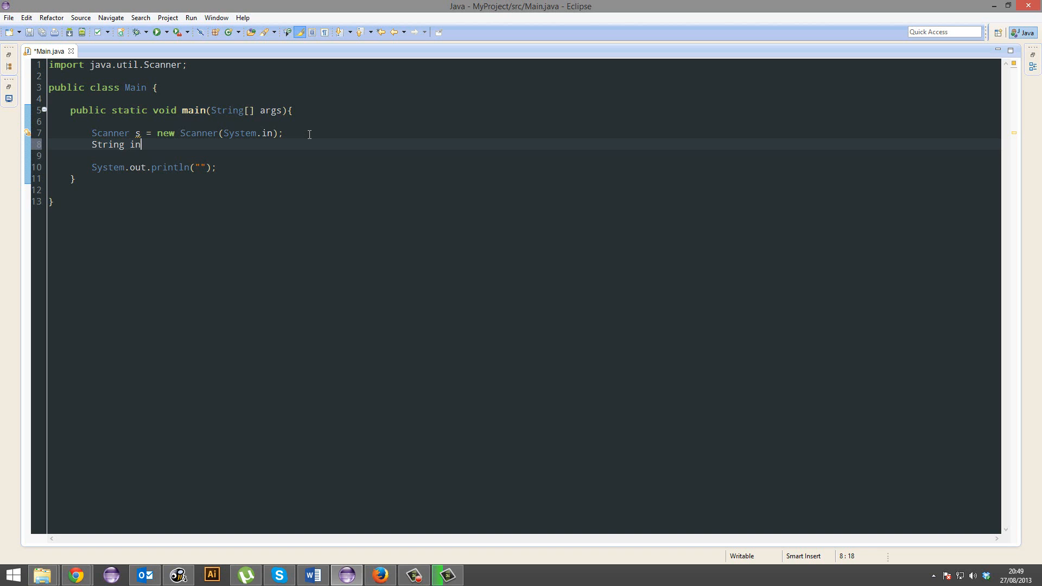
pyautogui.write('put;')
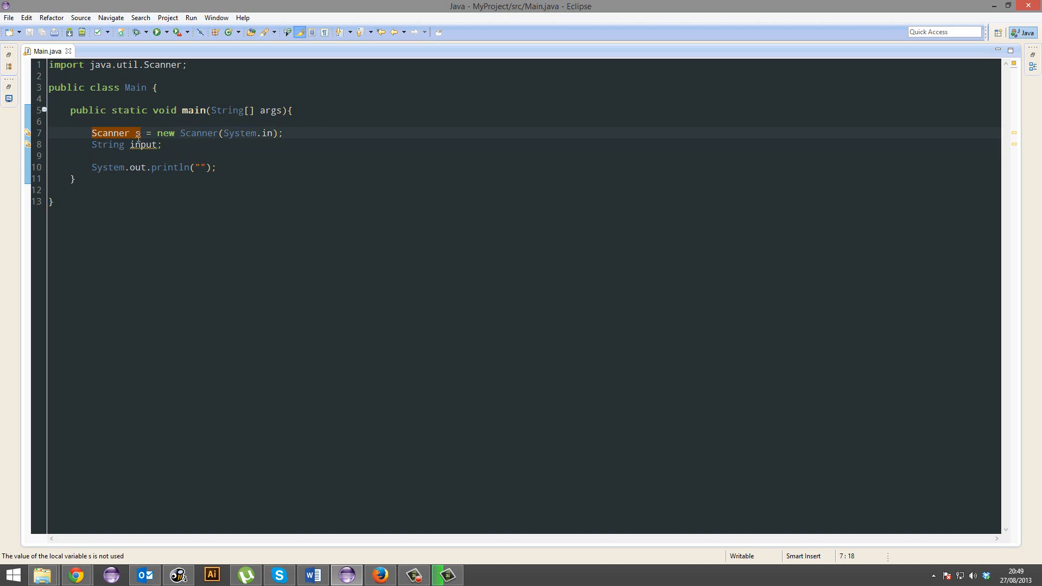
pyautogui.click(143, 145)
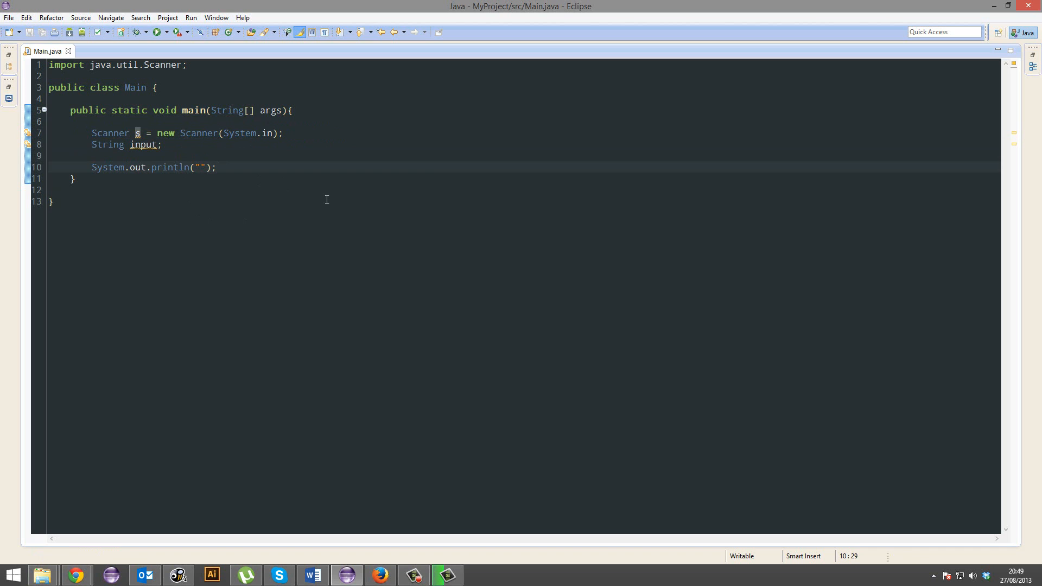
# Step: Fill the println with "Enter whatever here" and start a new line
pyautogui.write('Enter whatever here')
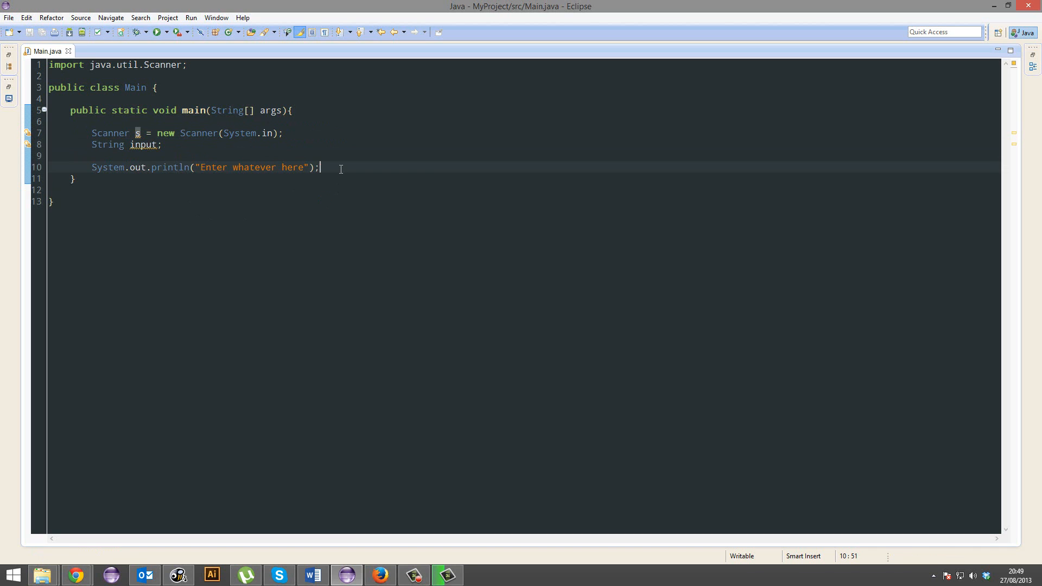
pyautogui.press('Return')
pyautogui.write('input')
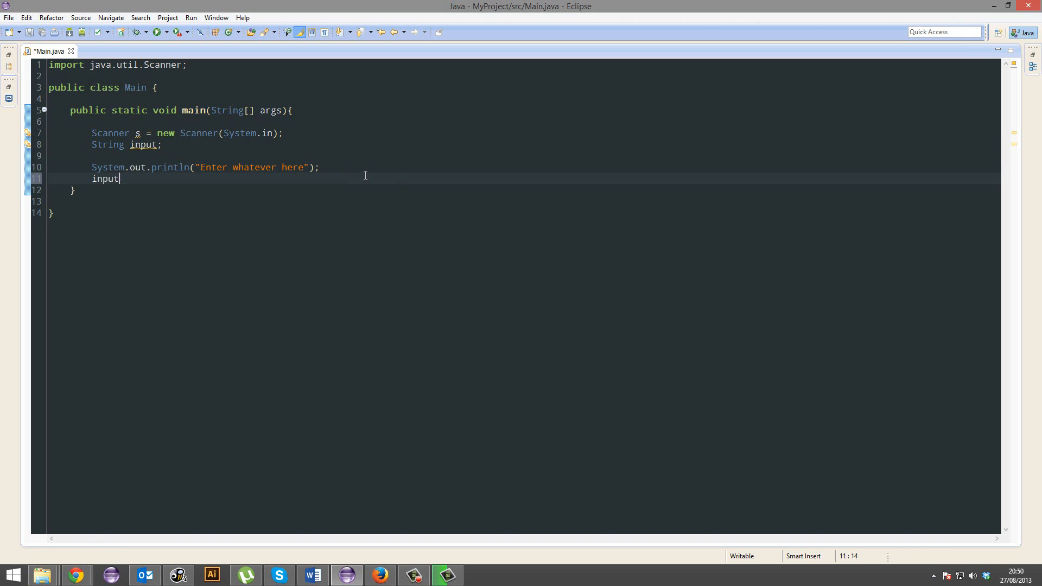
# Step: Complete line 11 as input = s.toString(); and begin the next System.out line
pyautogui.write('= s.g')
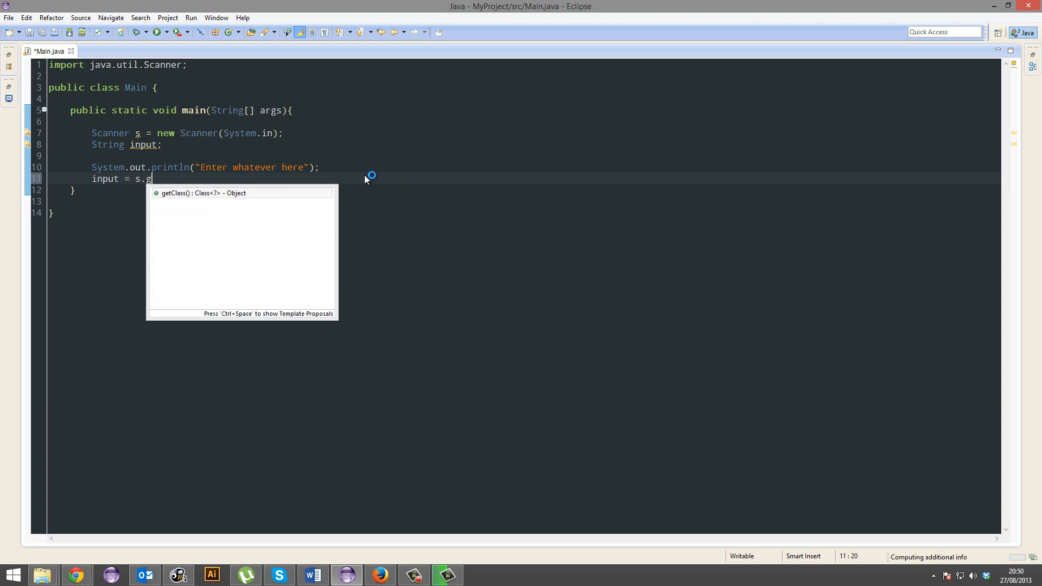
pyautogui.write('to')
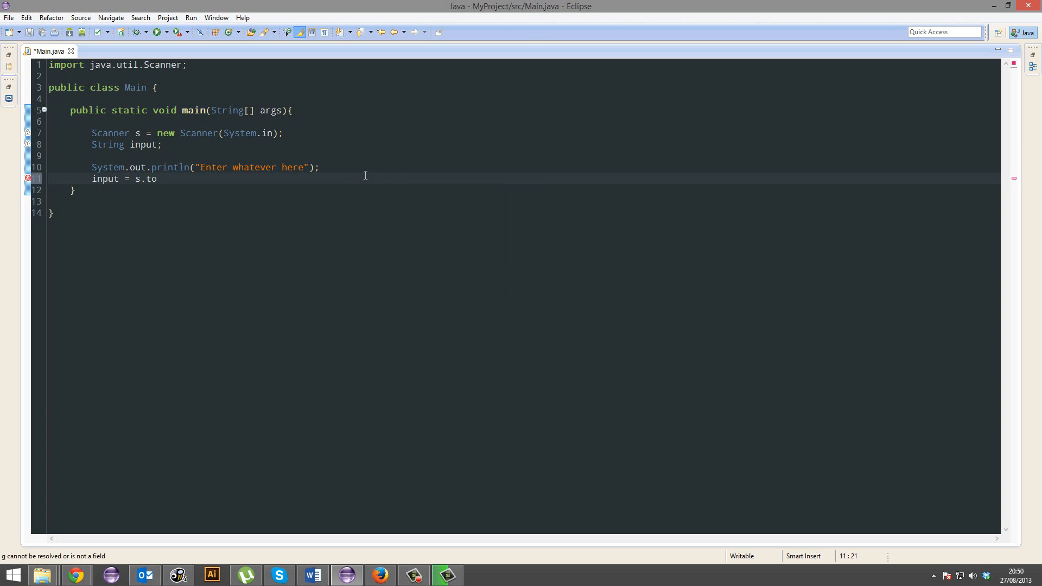
pyautogui.write('String();')
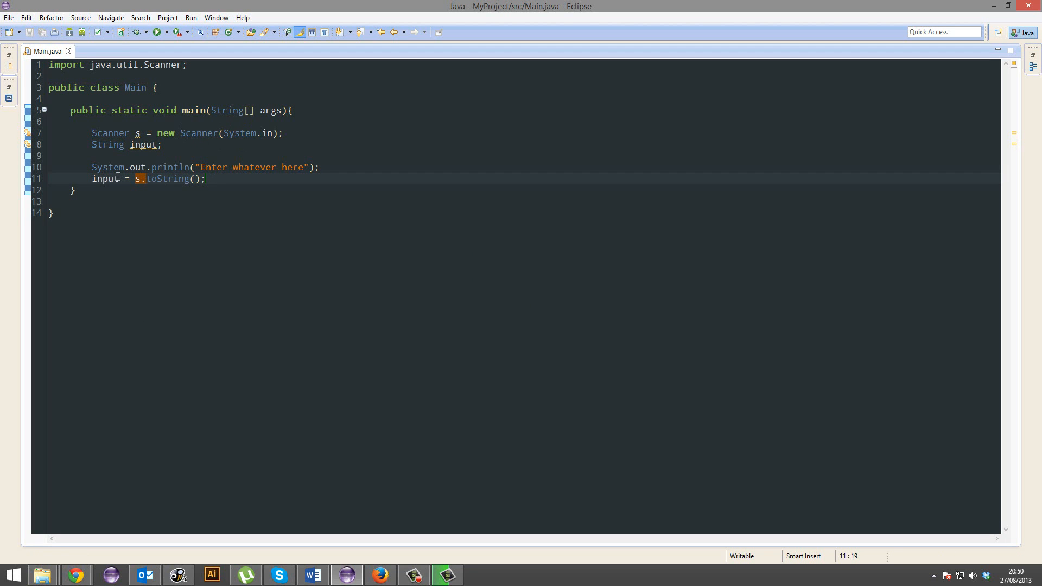
pyautogui.write('System.out.prin')
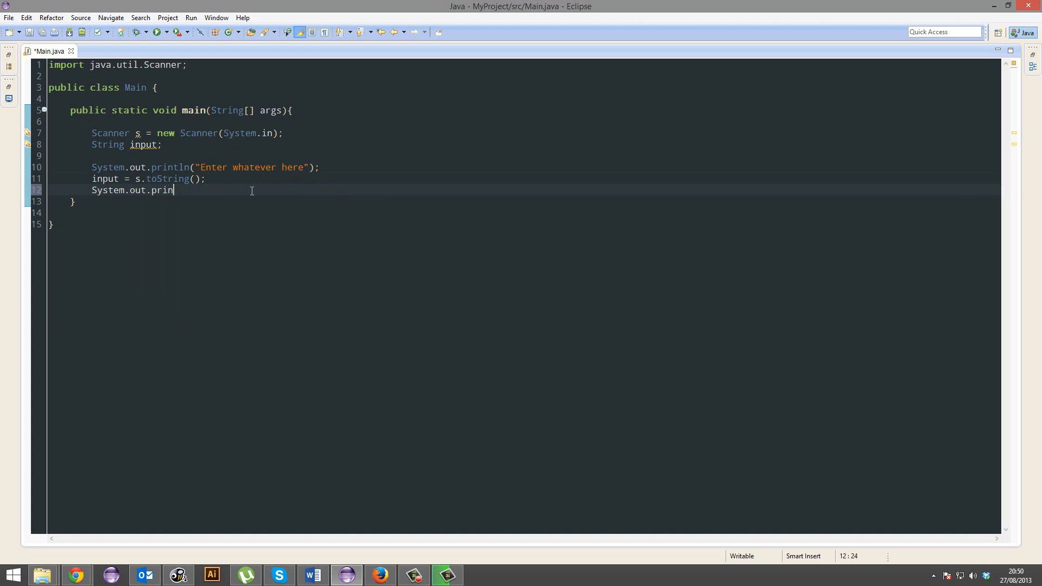
# Step: Make line 12 print "You entered: " + input + "."
pyautogui.write('tln(p);')
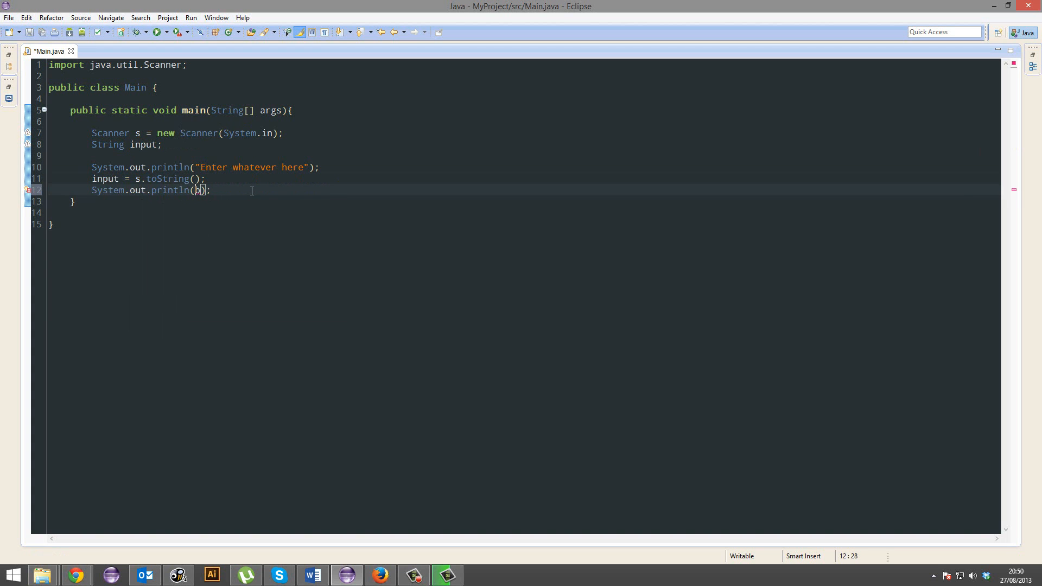
pyautogui.write('"You e')
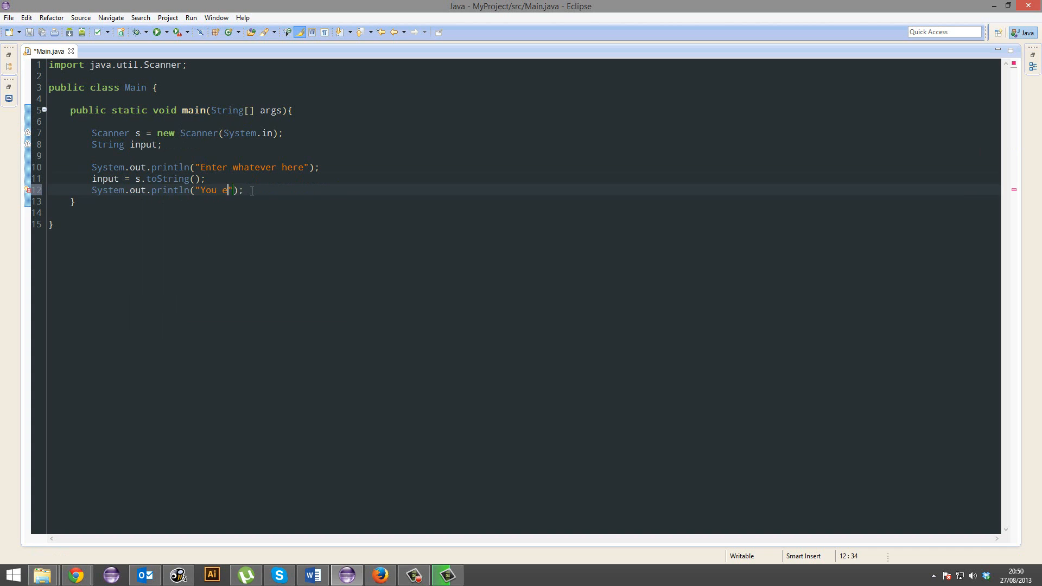
pyautogui.write('ntered:')
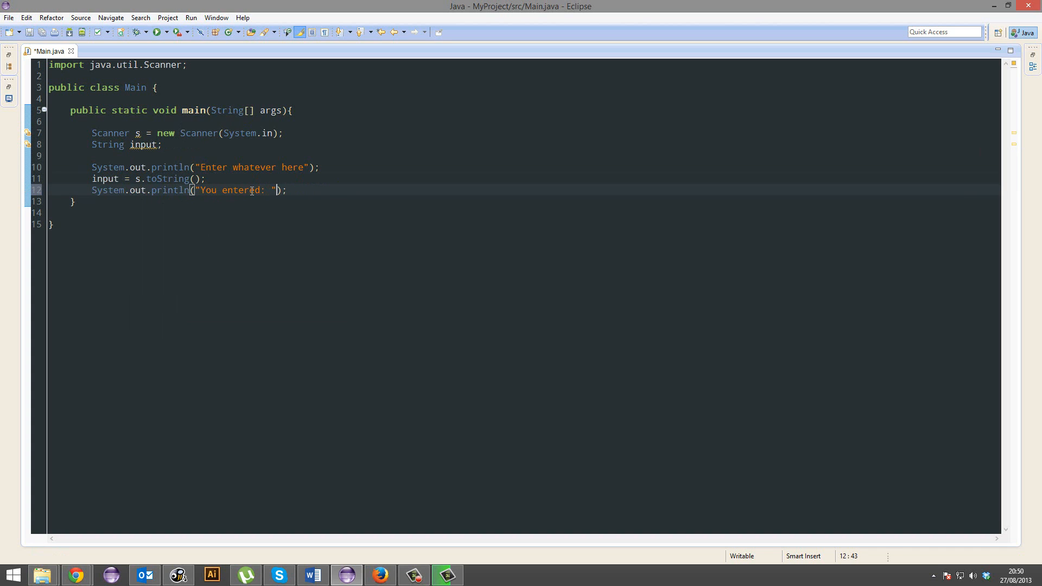
pyautogui.write('+')
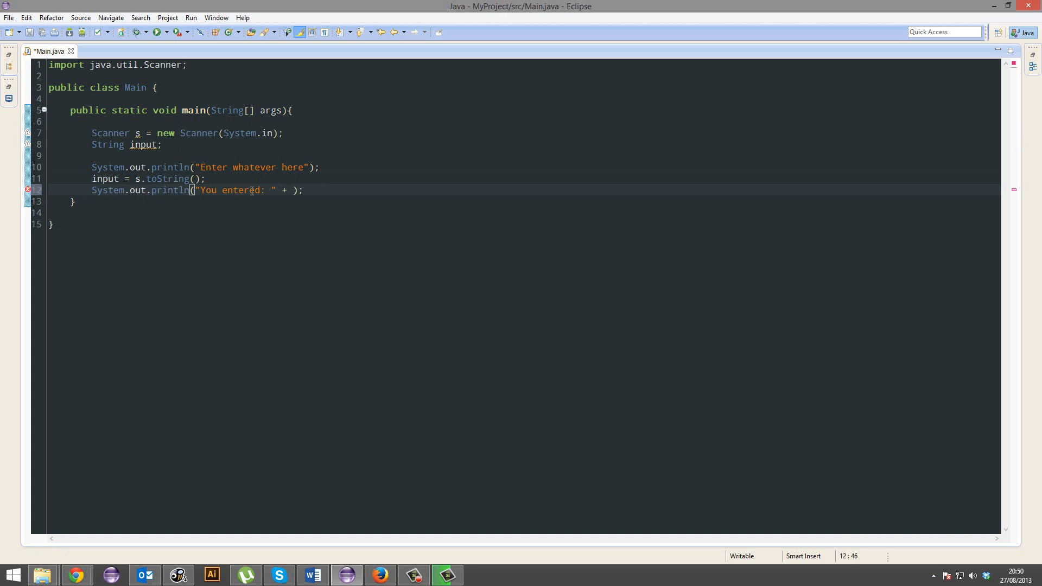
pyautogui.write('input')
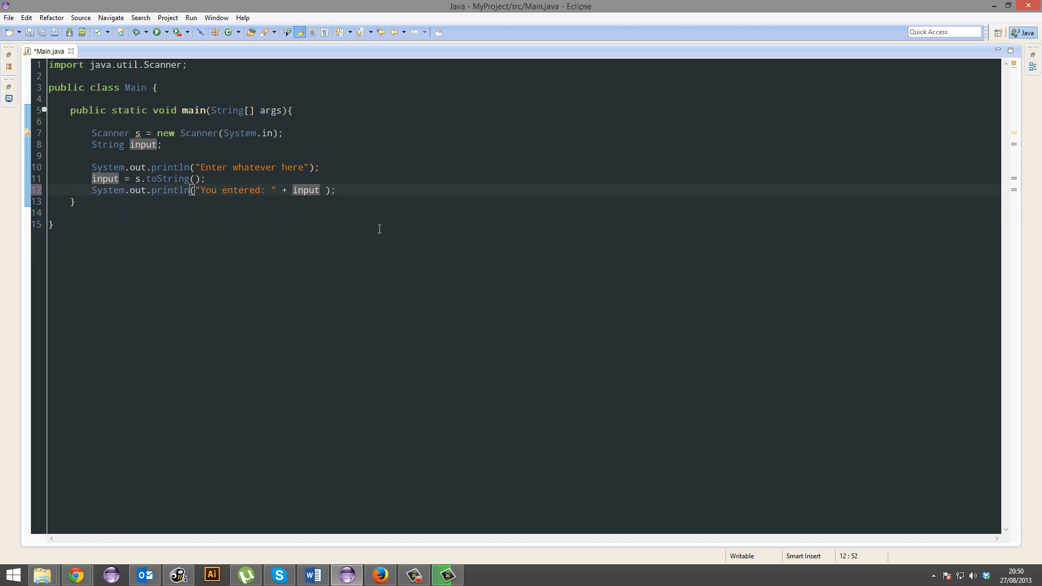
pyautogui.write('+ "."')
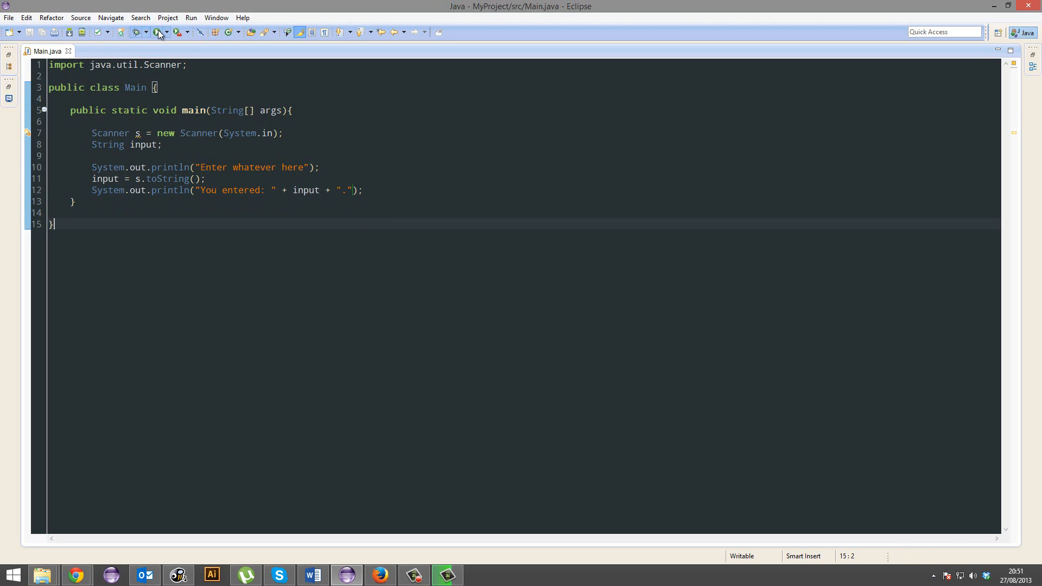
pyautogui.moveTo(157, 32)
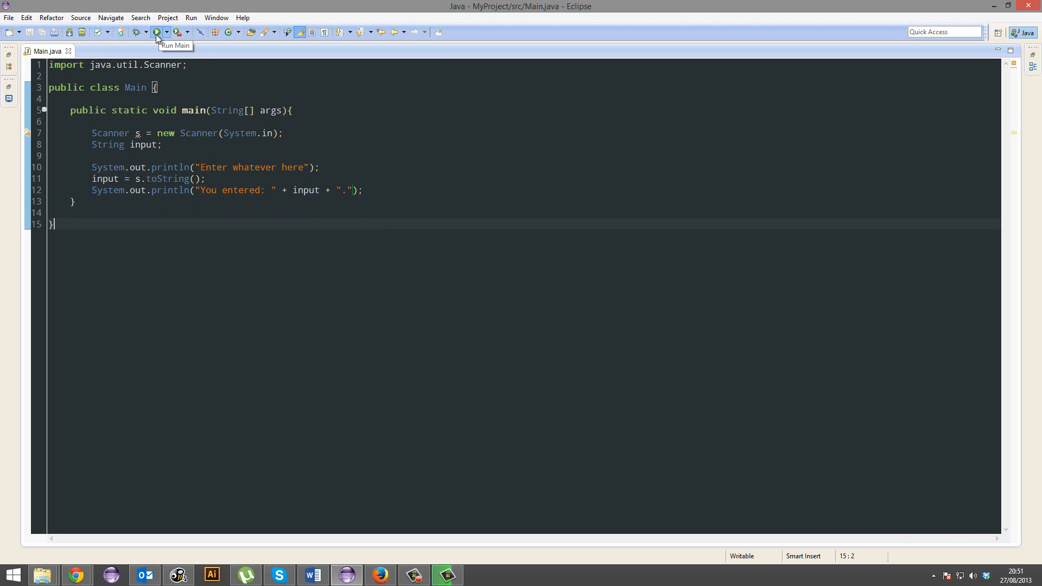
# Step: Run the Main program to test it
pyautogui.click(156, 32)
pyautogui.write('nextLine')
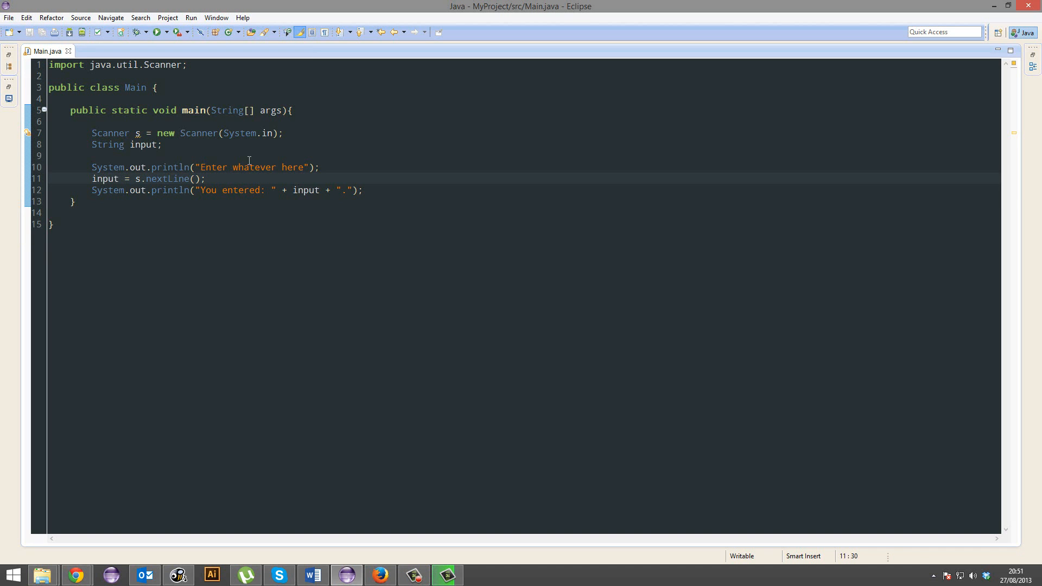
# Step: Run Main again and submit "Yo what's up" in the Console
pyautogui.click(156, 32)
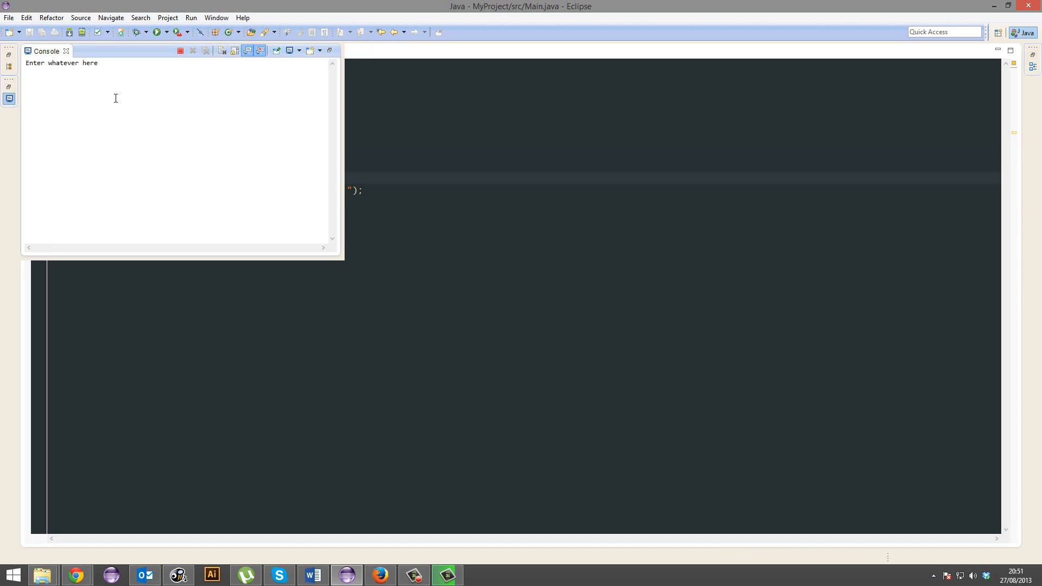
pyautogui.write("Yo what's up")
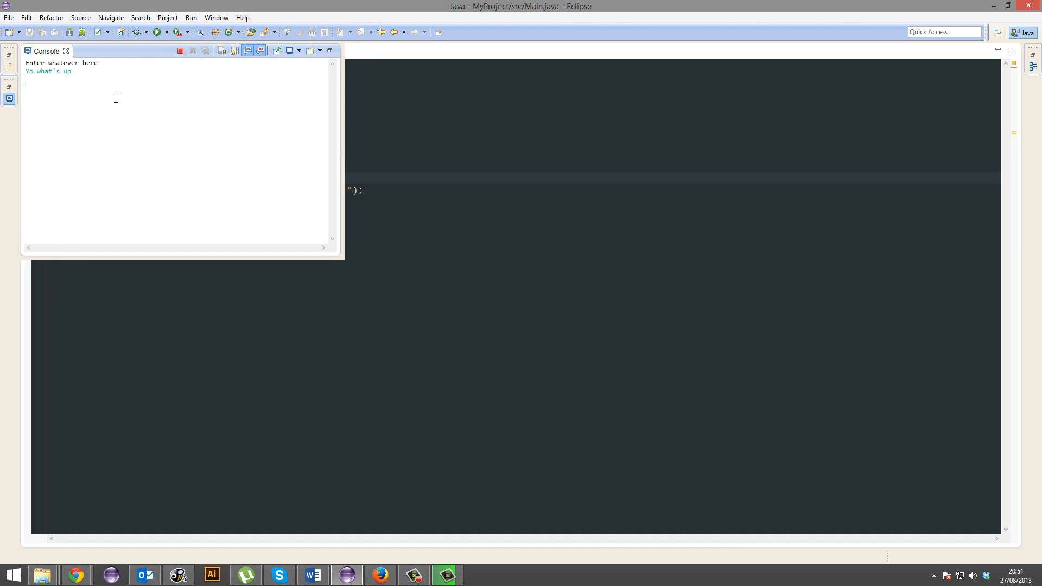
pyautogui.press('Return')
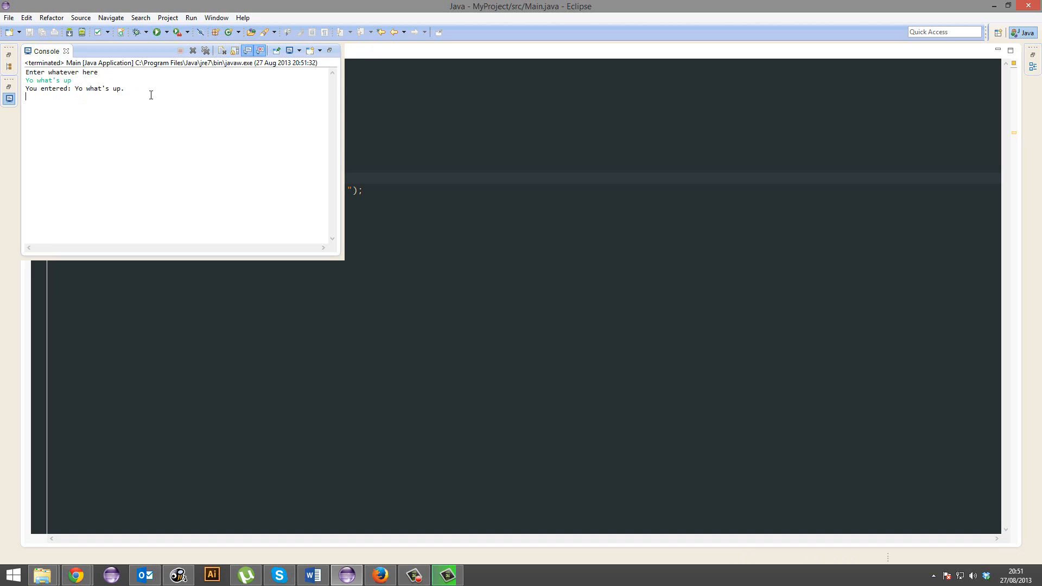
pyautogui.moveTo(499, 222)
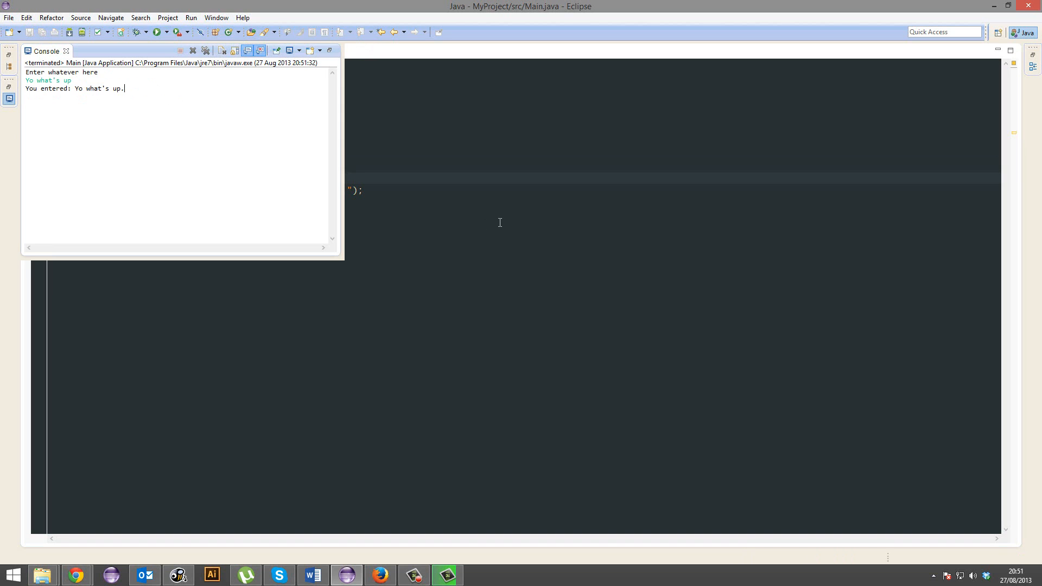